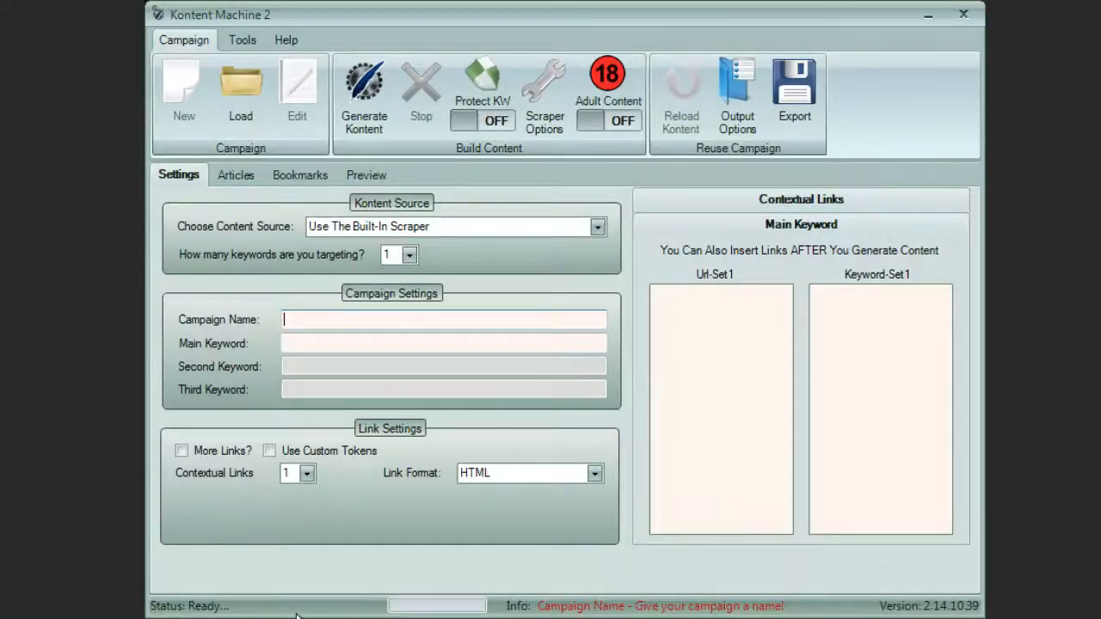
Name the campaign 'Dog Training' with two keywords: 'dog training' and 'puppy training'.
text(Dog Training)
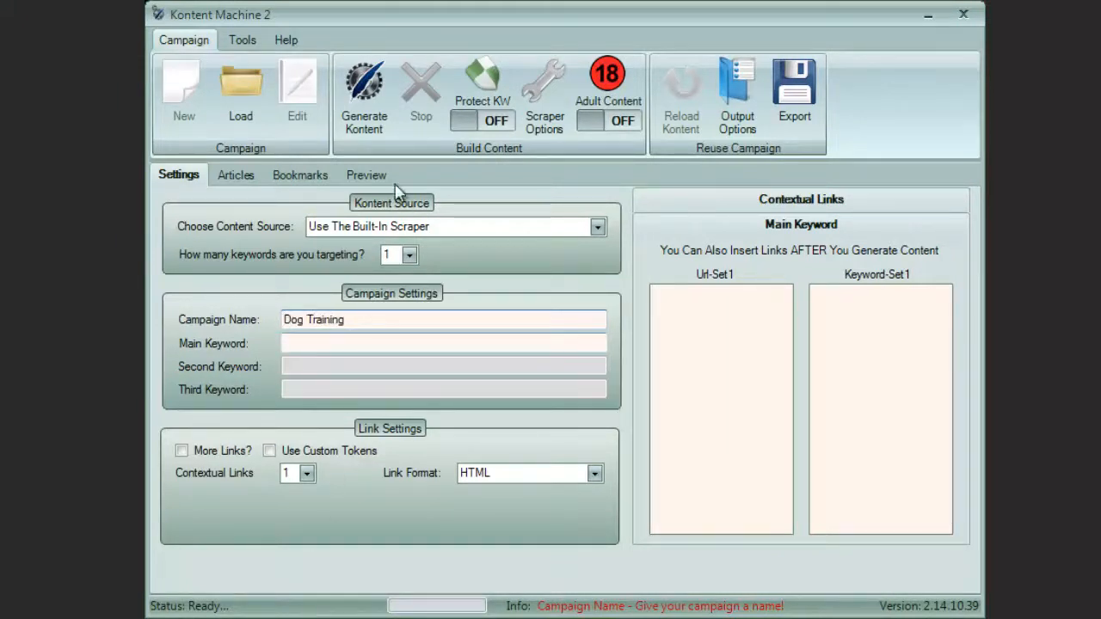
click(410, 254)
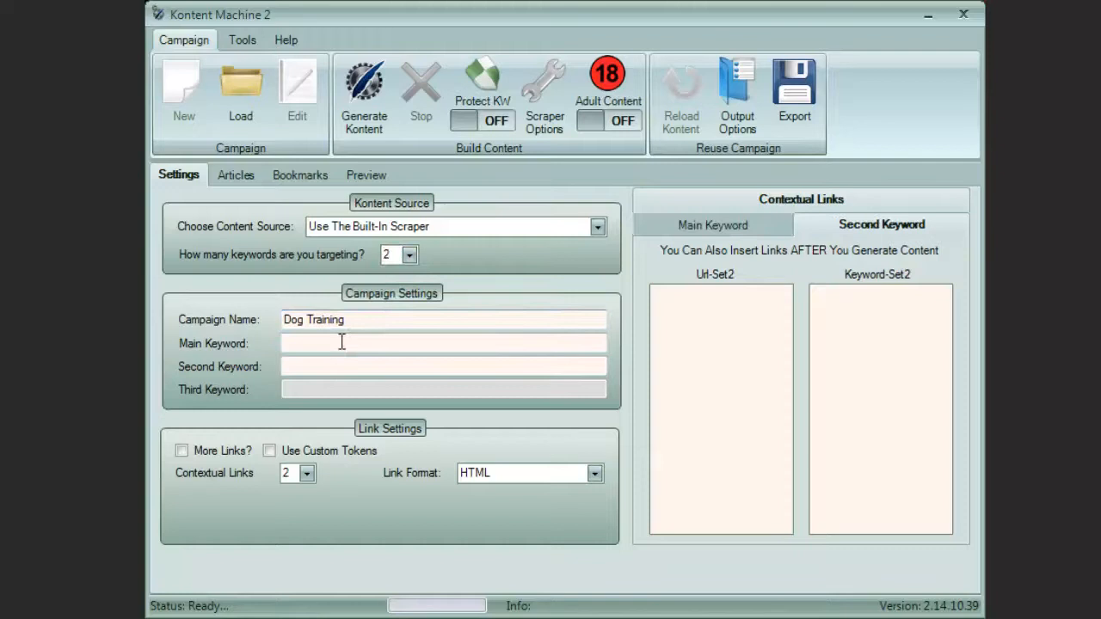
text(dog)
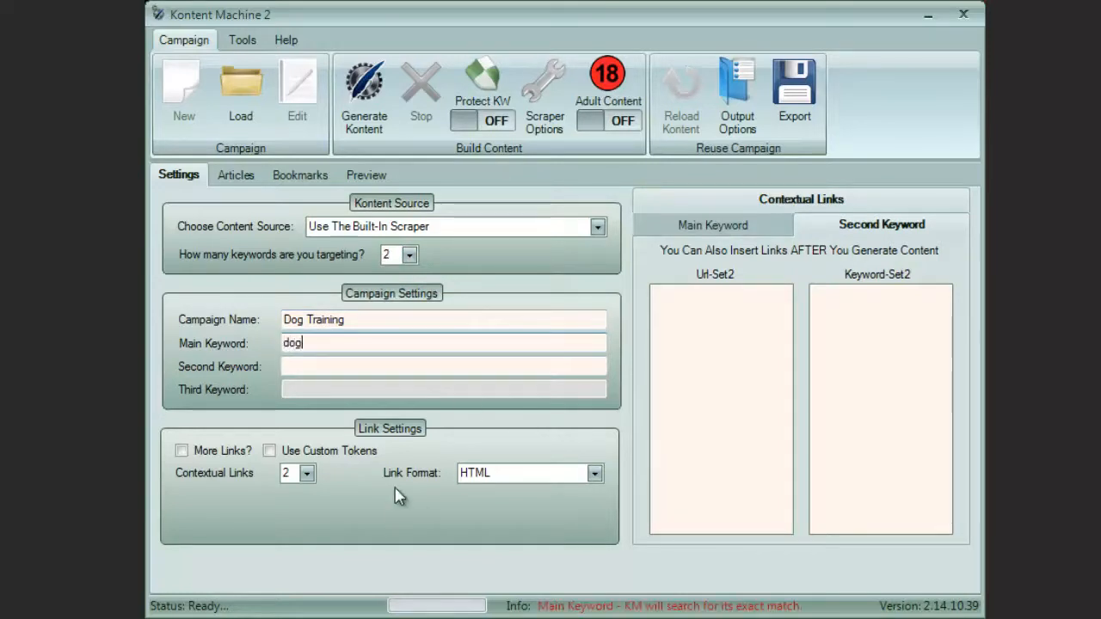
text(trainin)
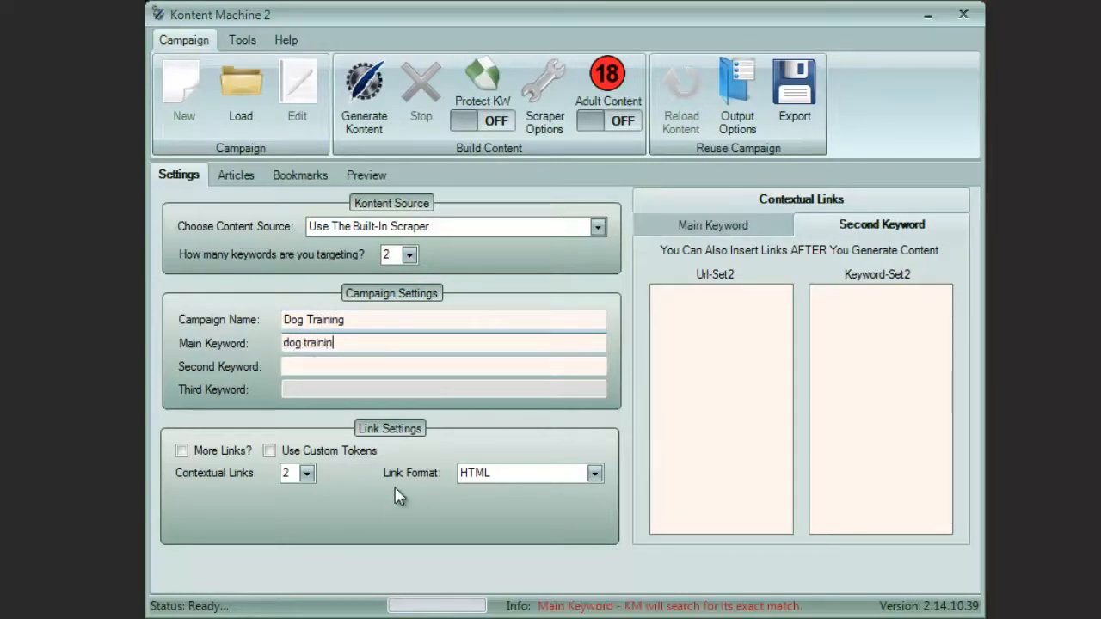
text(puppy)
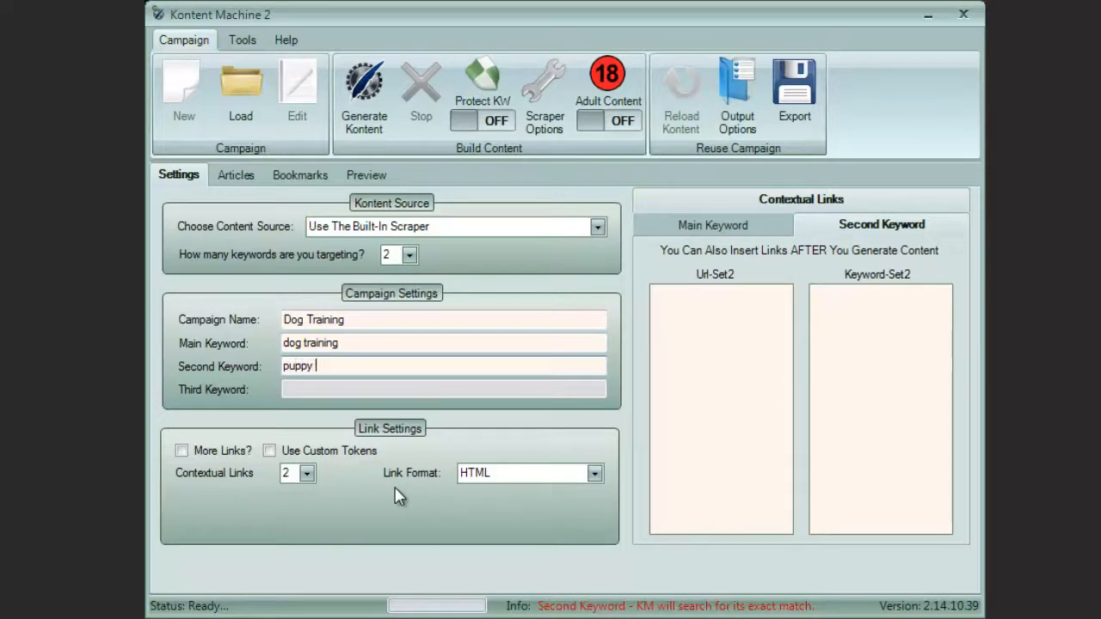
text(training)
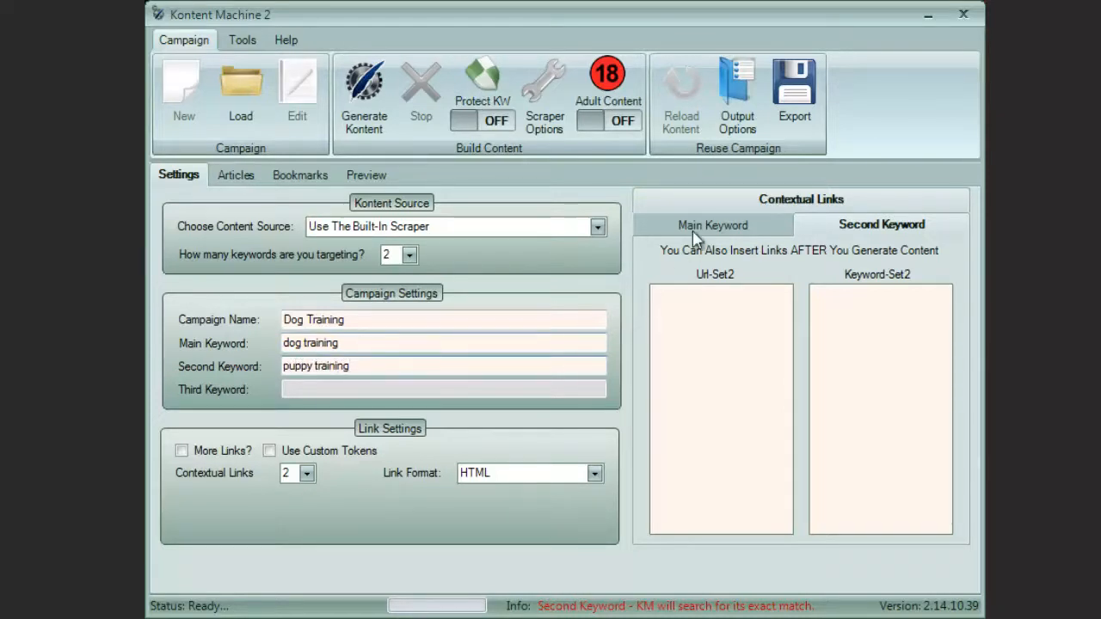
click(713, 225)
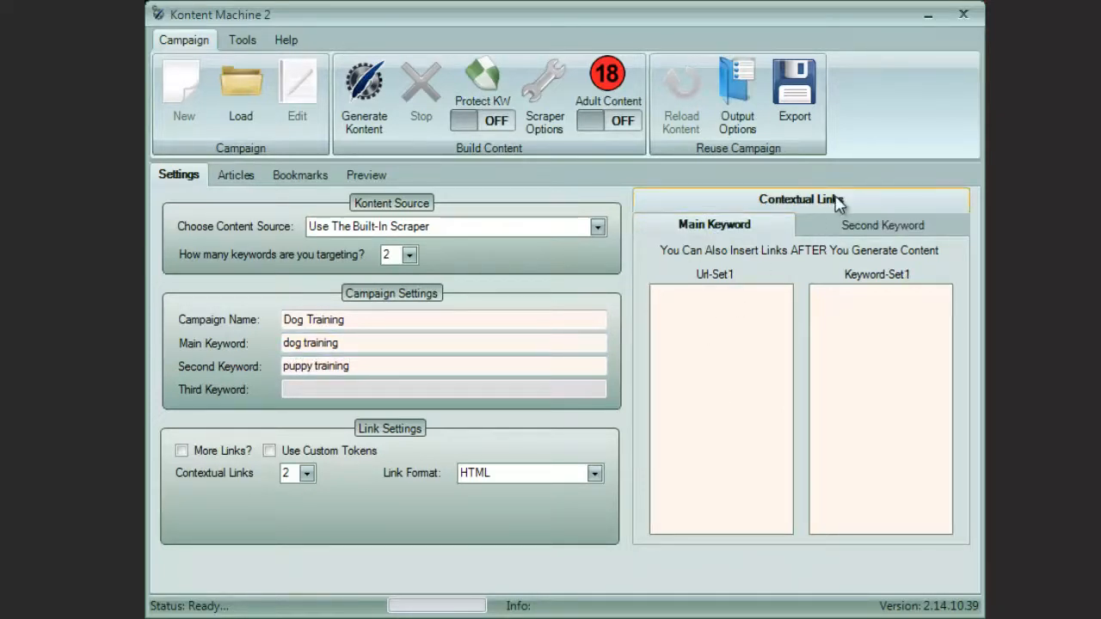
text(http://mydomain.com)
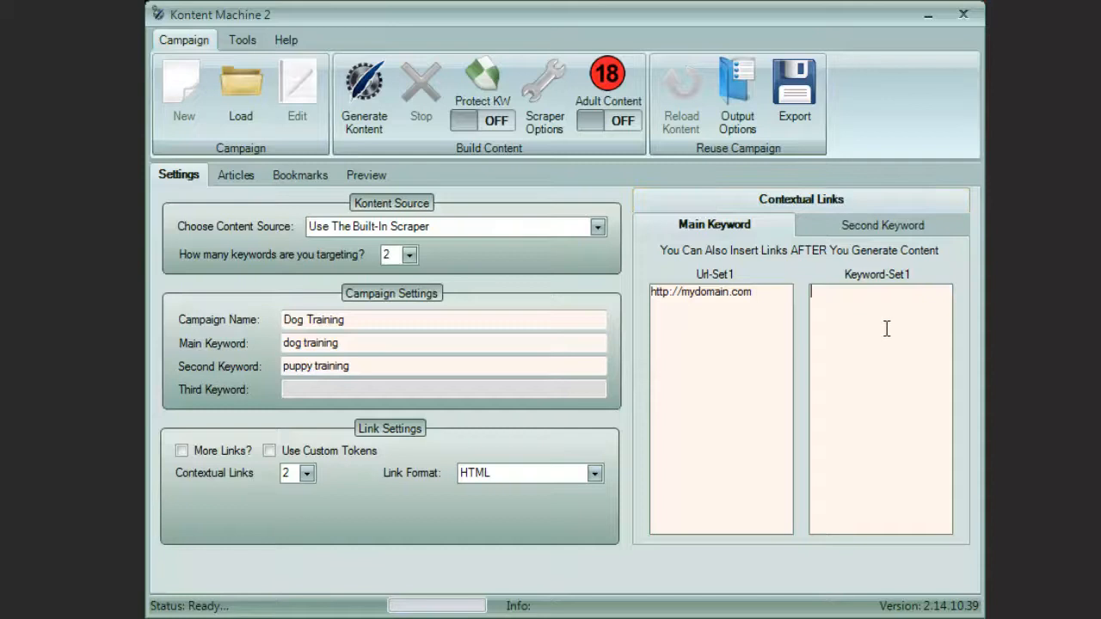
text(dog training)
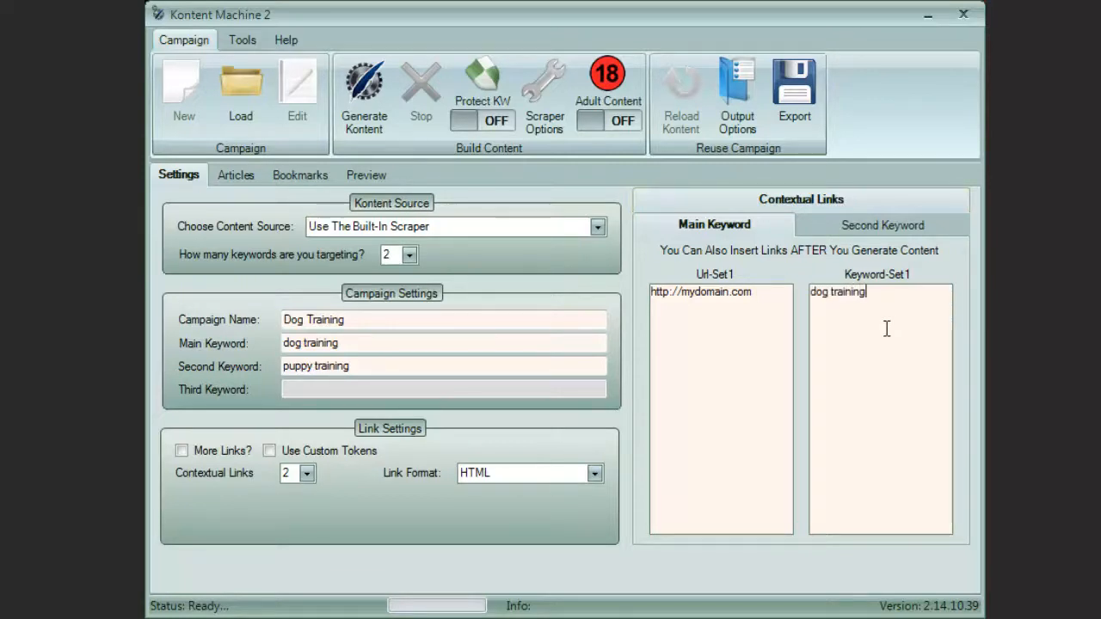
click(882, 224)
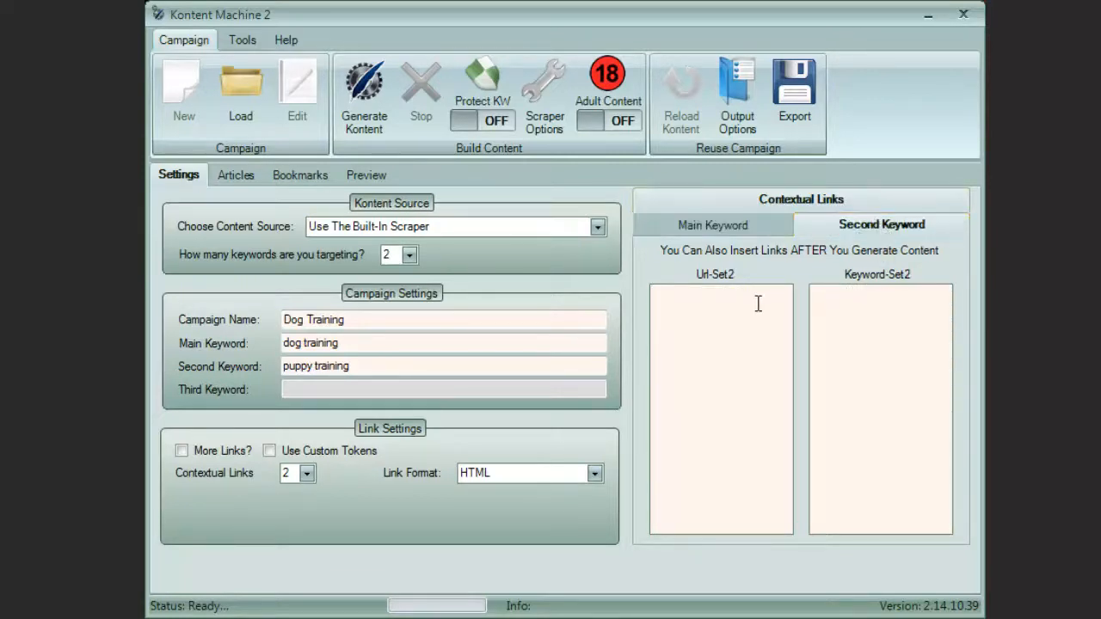
text(http://)
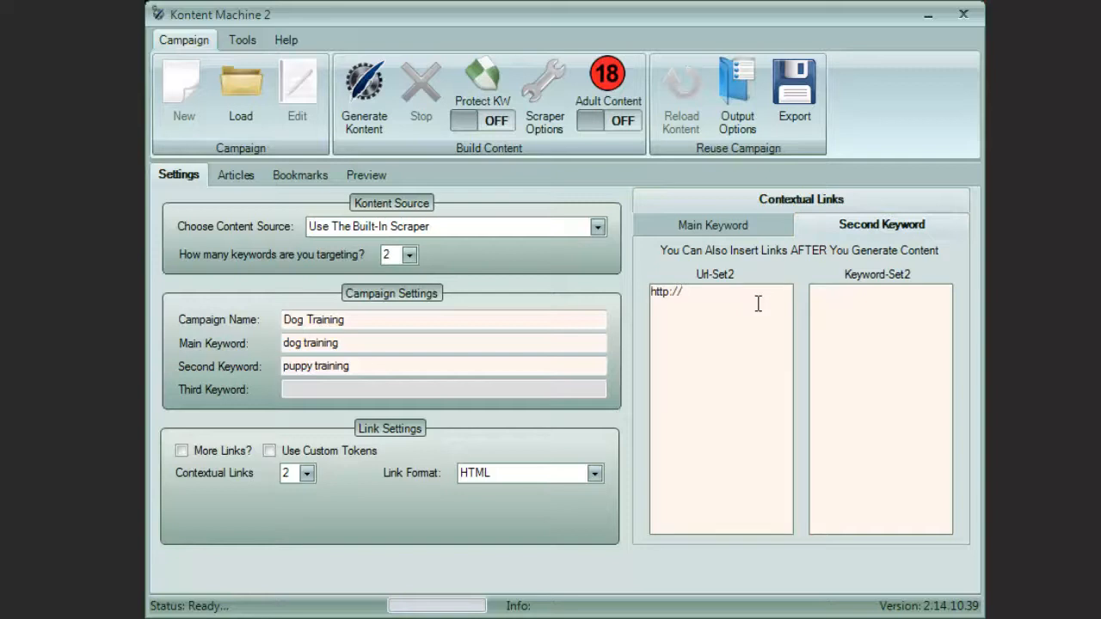
text(mydomai)
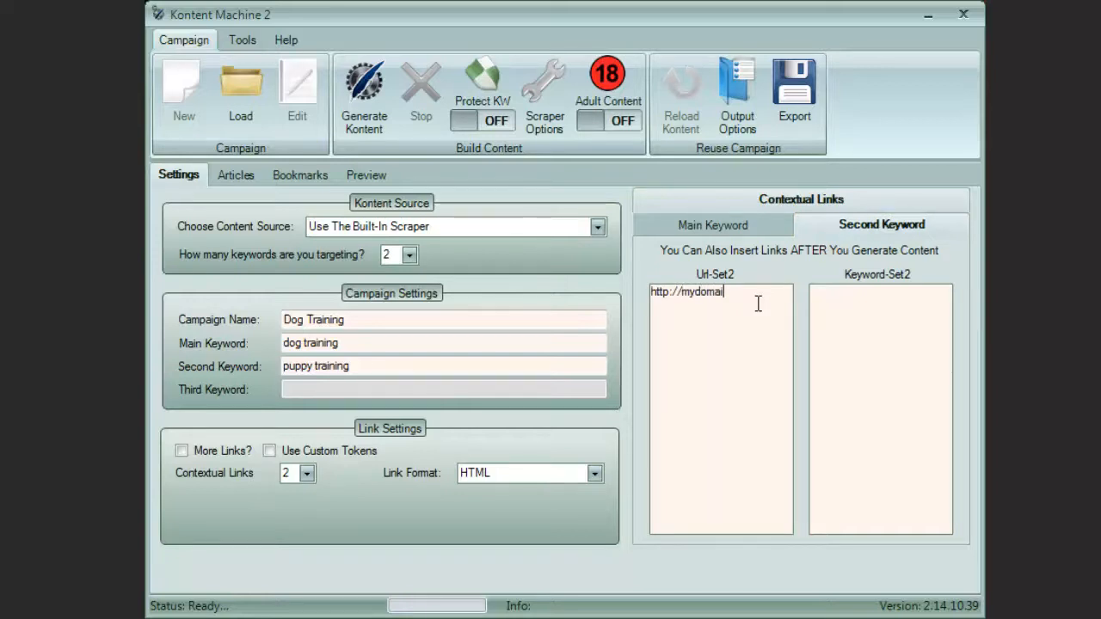
click(880, 297)
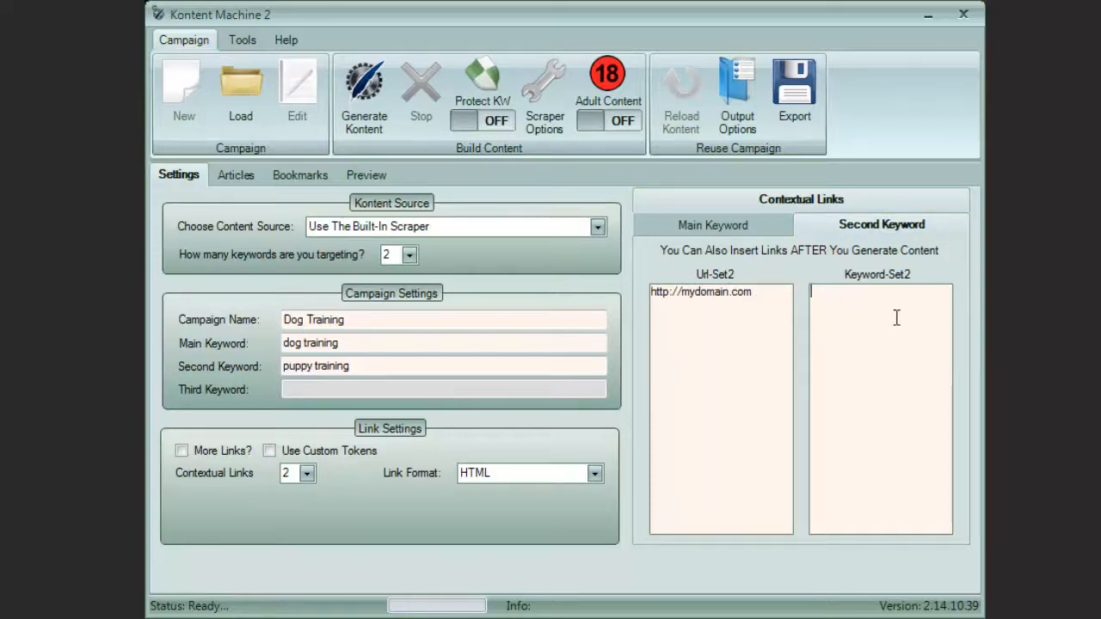
text(puppy)
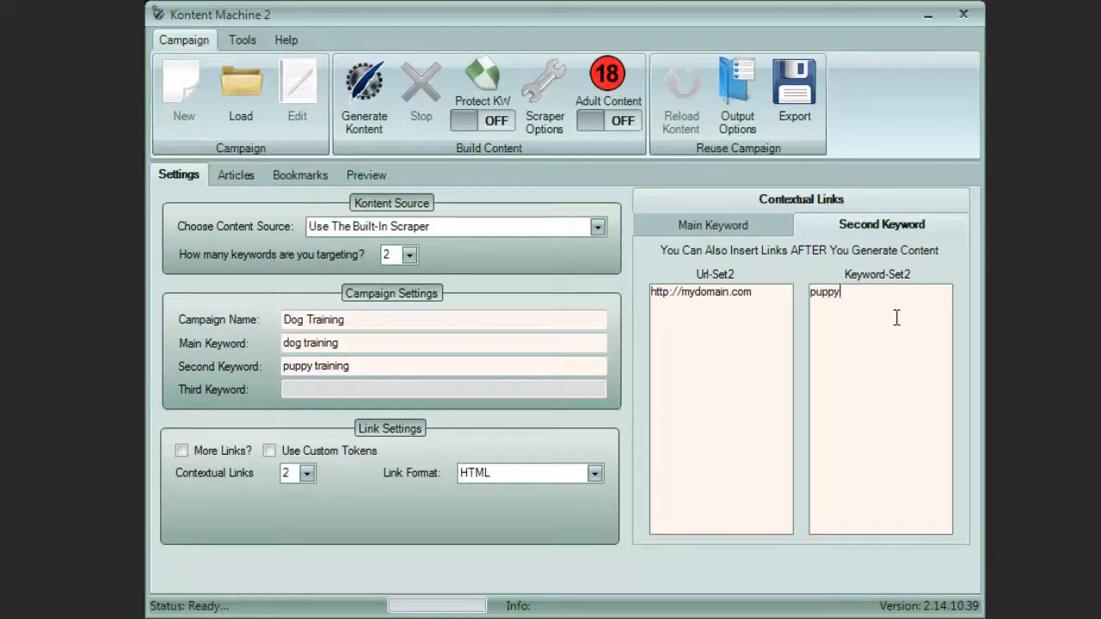
text(training)
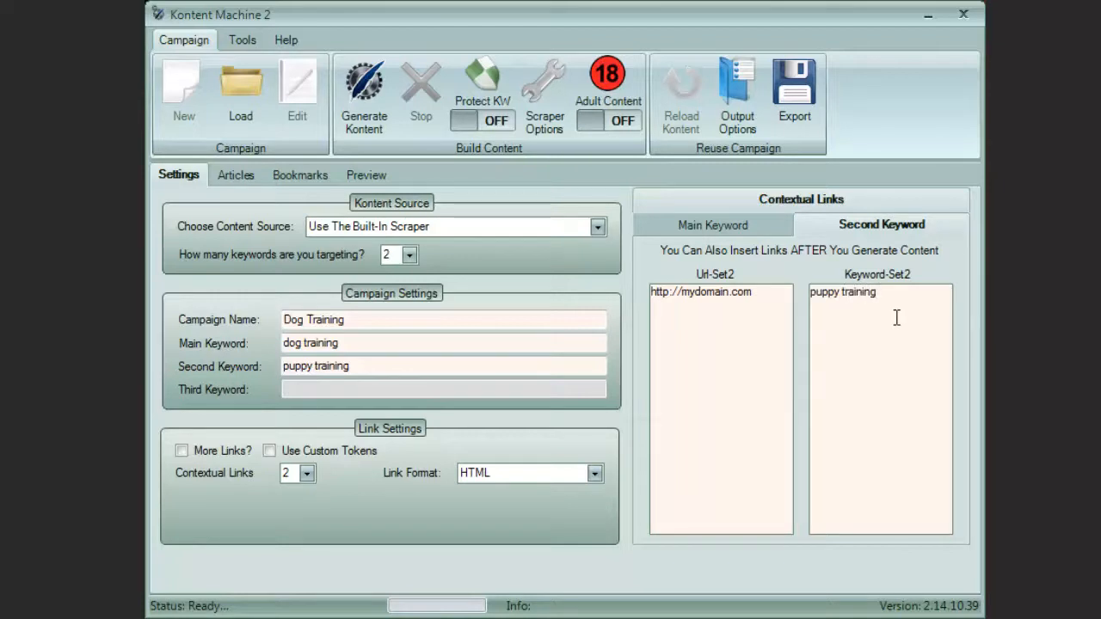
mouse_move(230, 313)
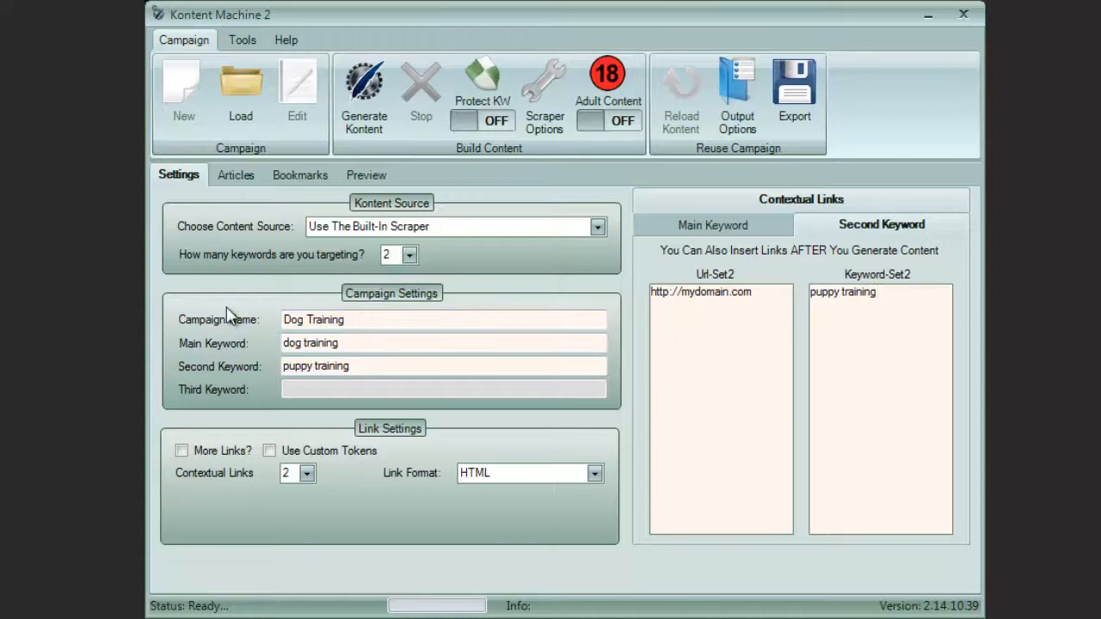
Run Generate Kontent from the Build Content ribbon to create the campaign content.
click(596, 227)
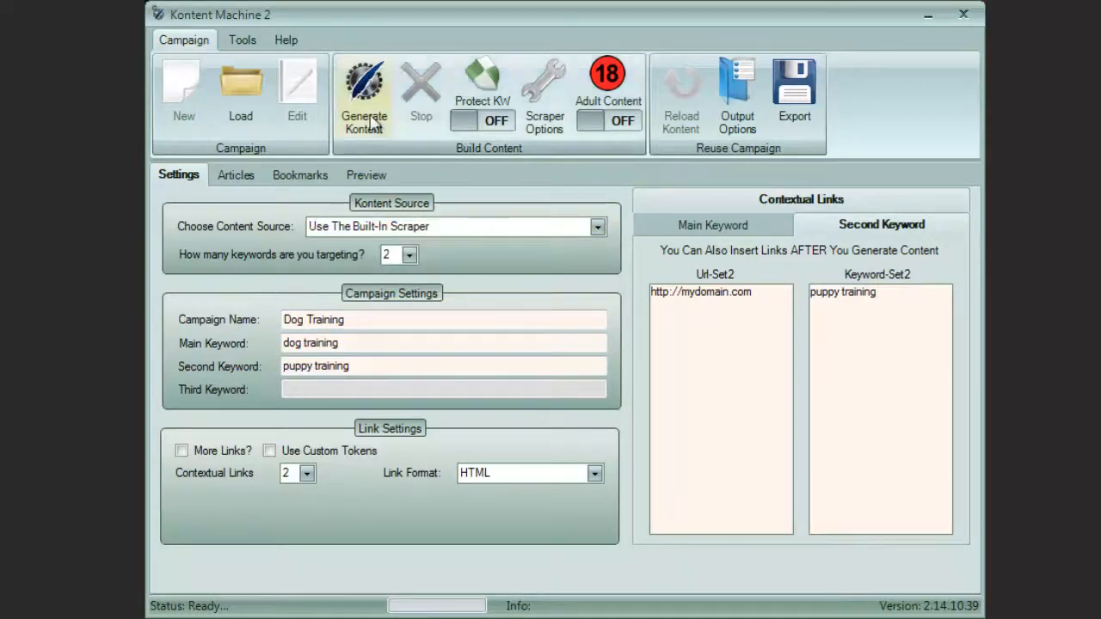
click(364, 95)
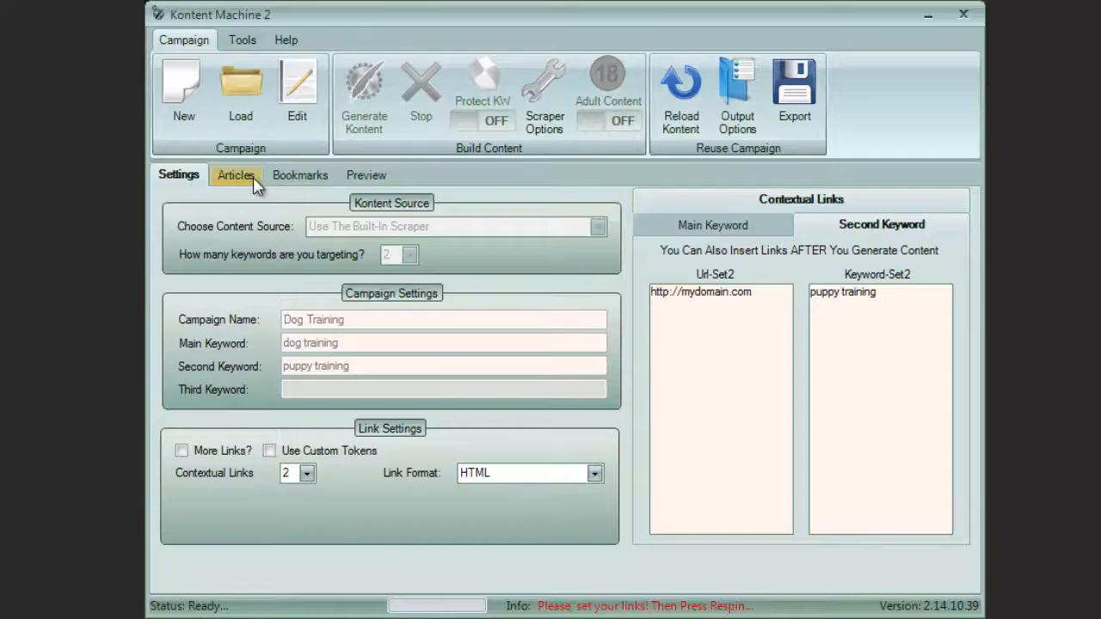
Browse the generated Articles, Bookmarks and Preview views, then open a full article preview.
click(234, 175)
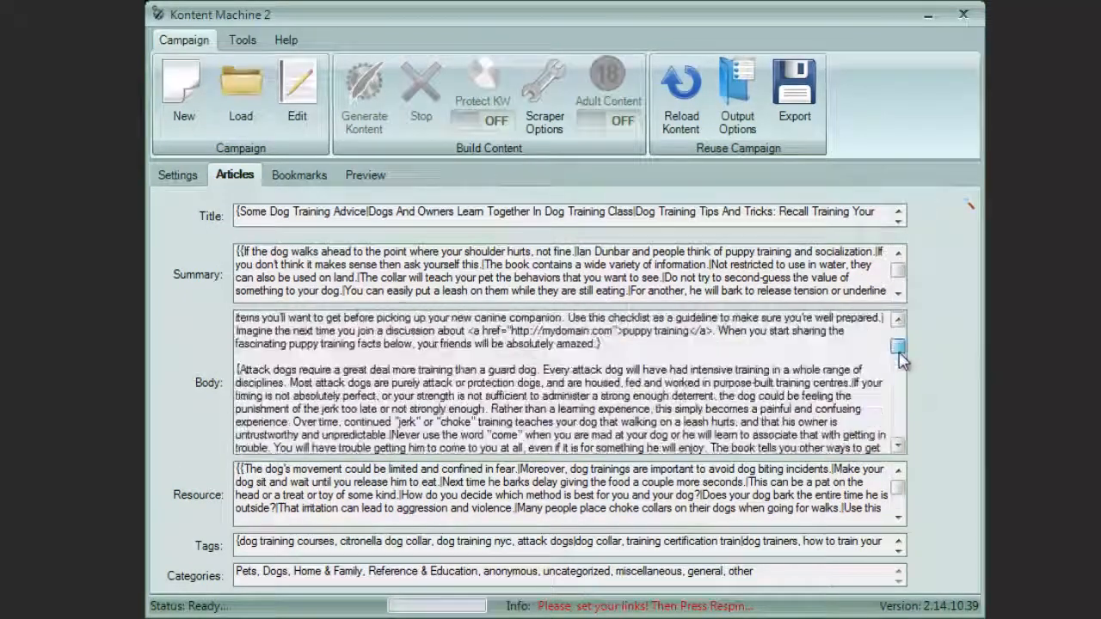
click(298, 174)
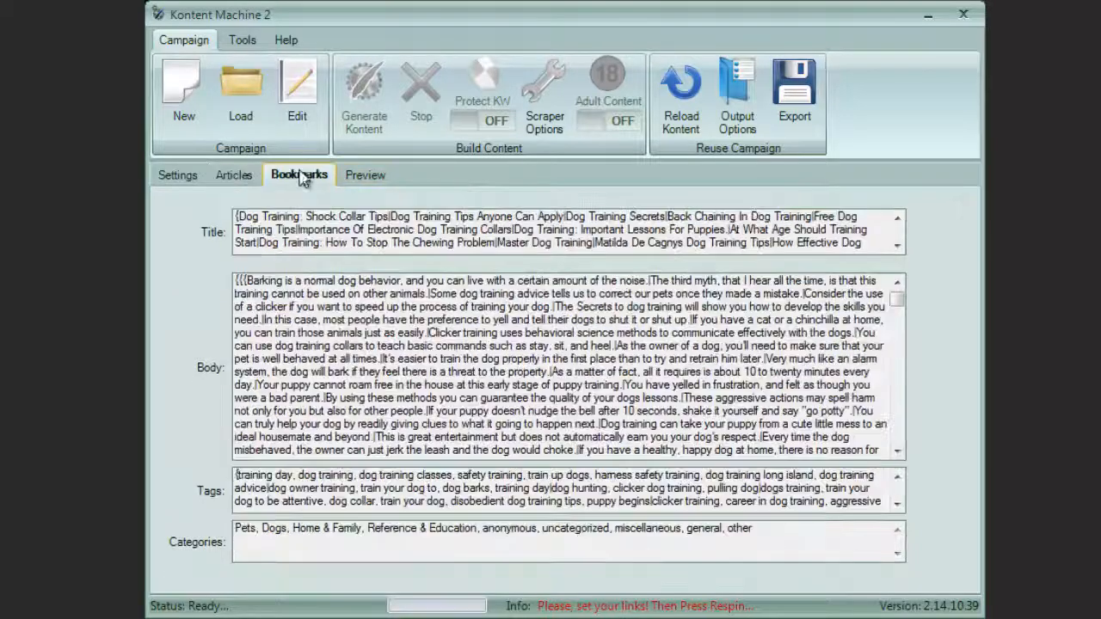
mouse_move(331, 168)
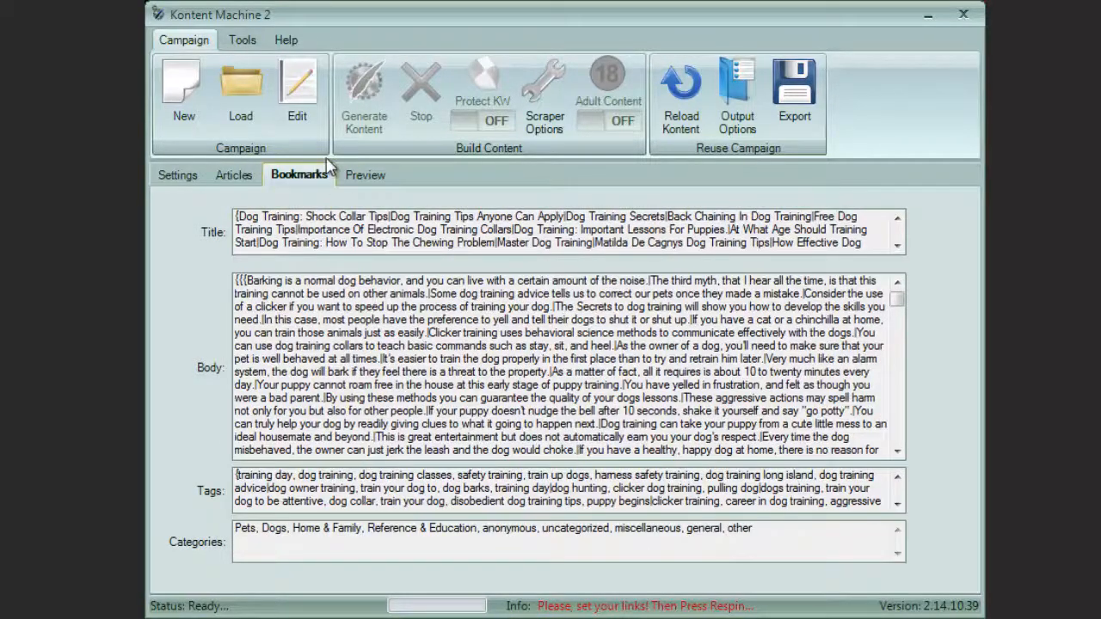
click(365, 175)
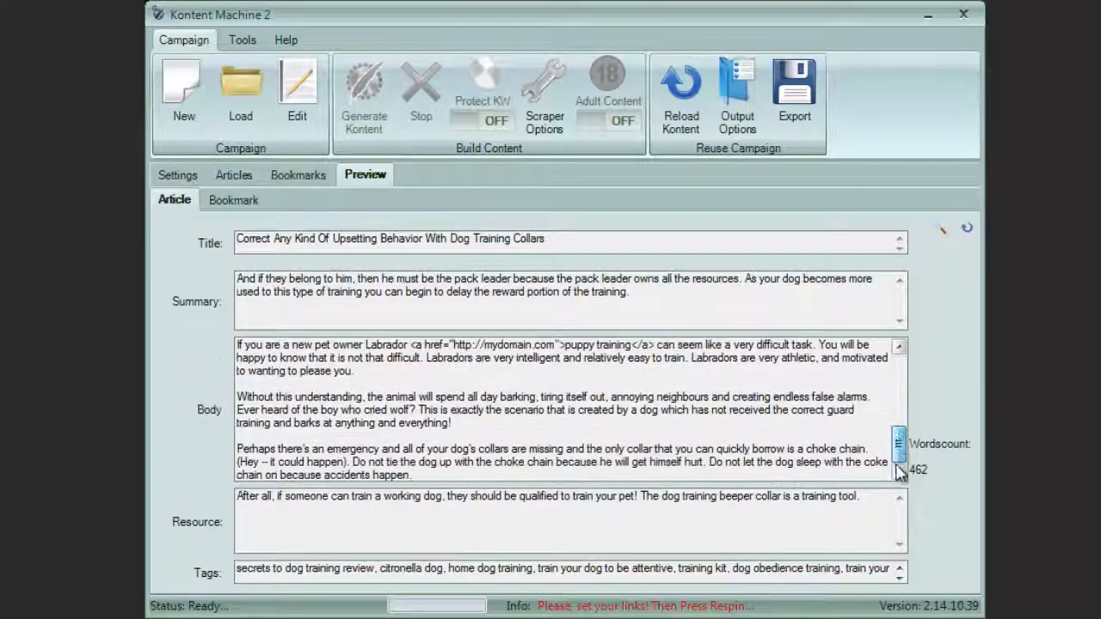
click(234, 175)
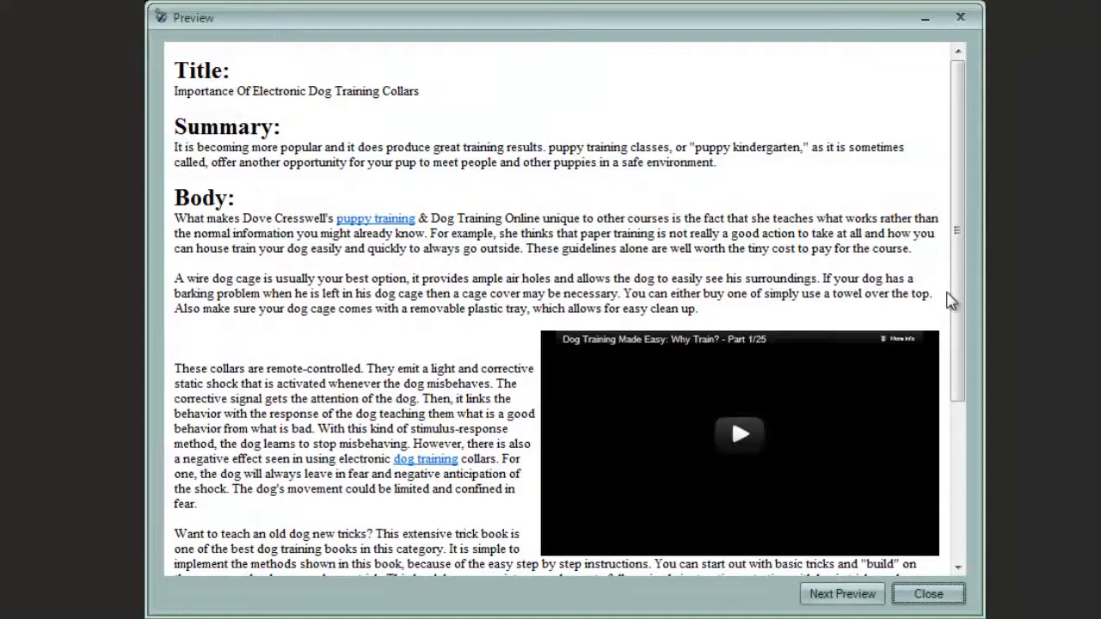
Scroll through three more rendered article variations, then close the Preview window.
scroll(down, 3)
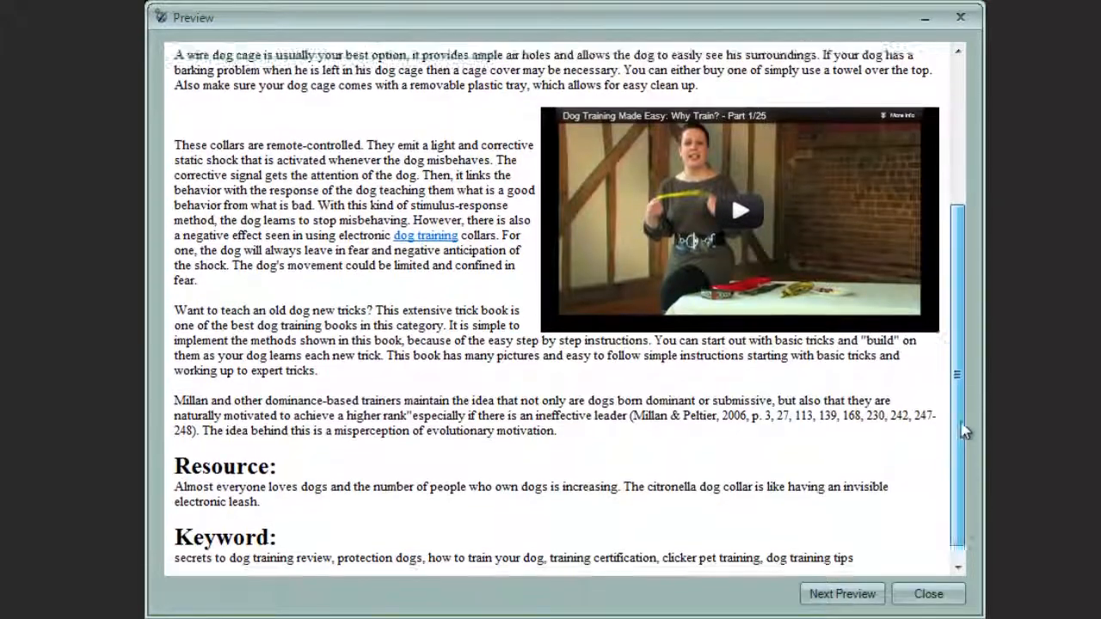
click(844, 594)
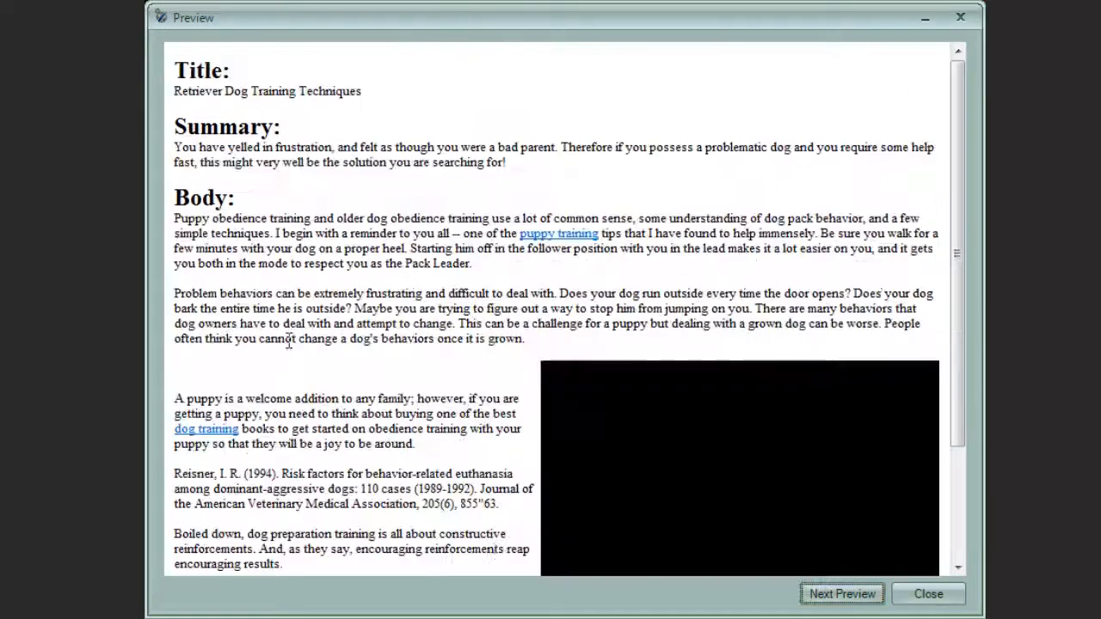
scroll(down, 3)
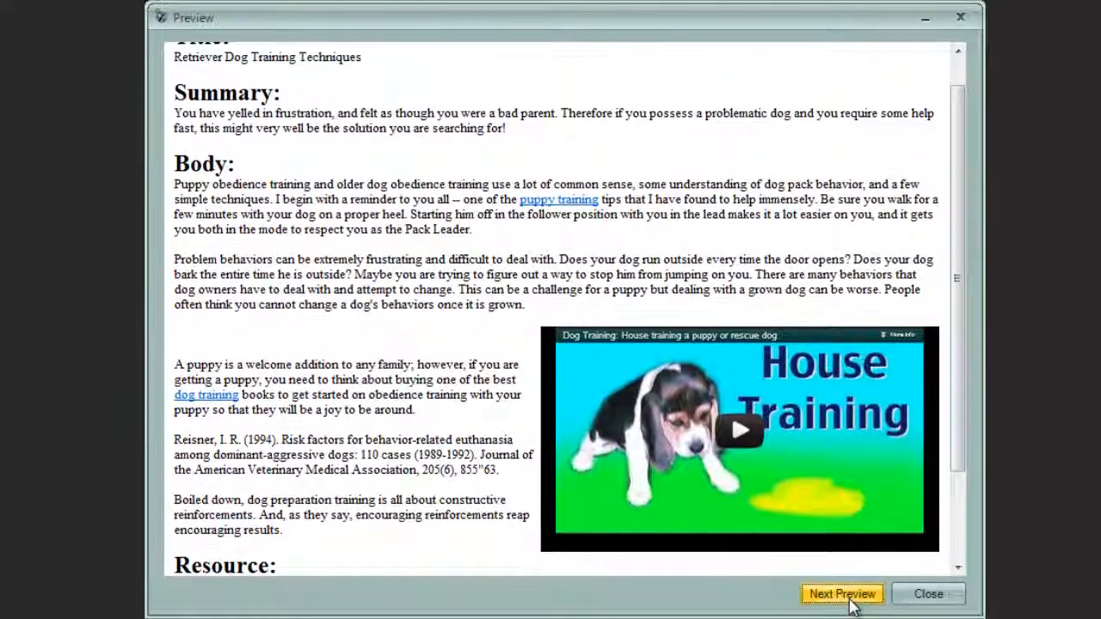
click(842, 595)
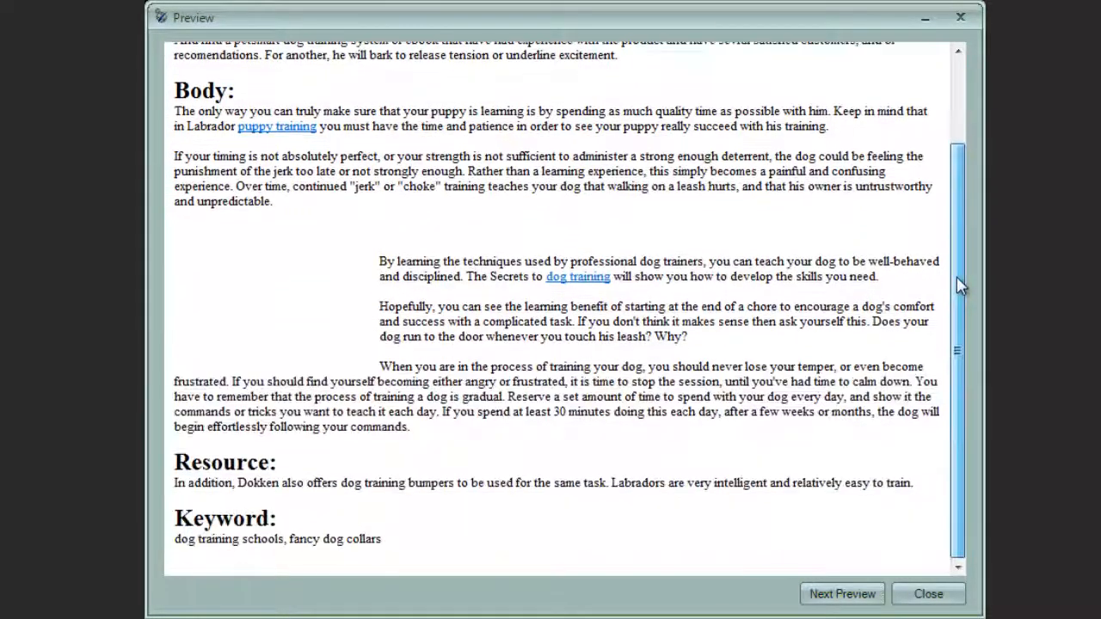
click(841, 595)
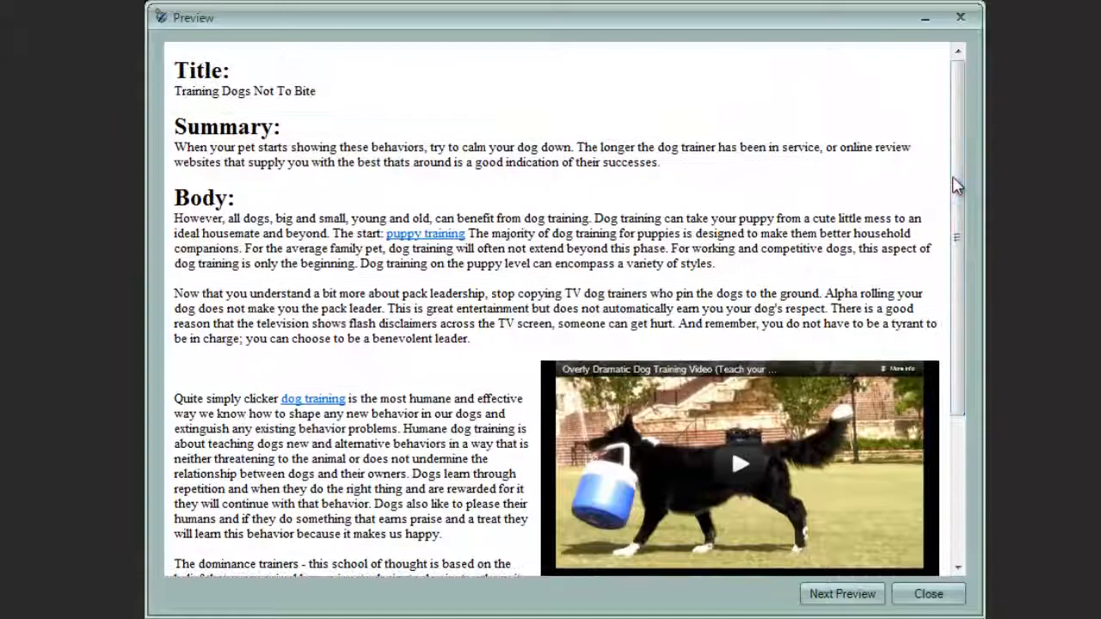
click(936, 594)
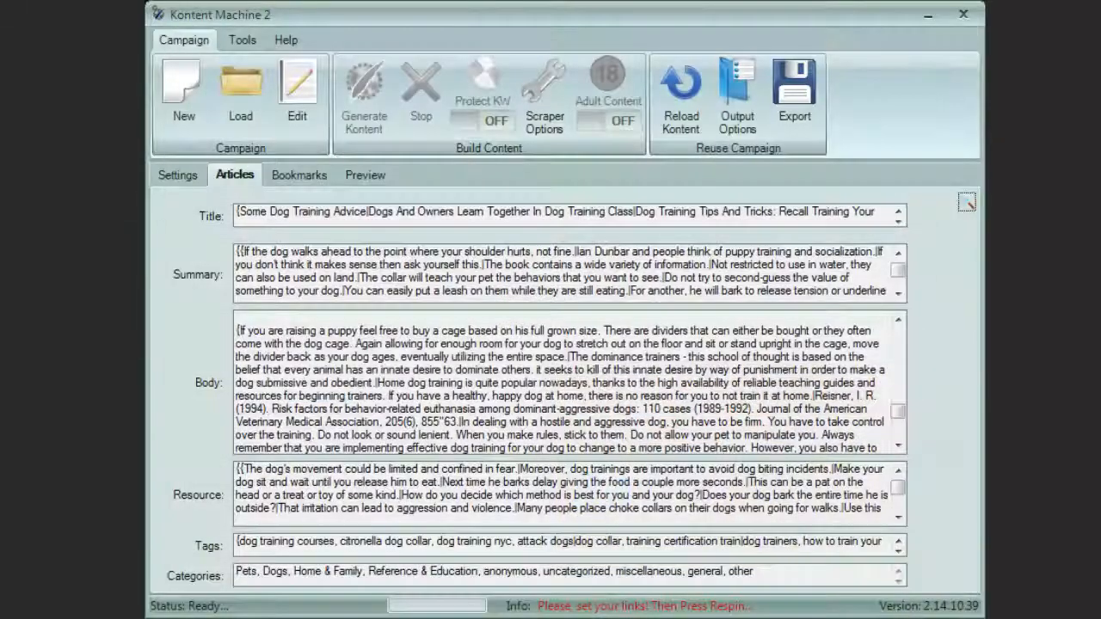